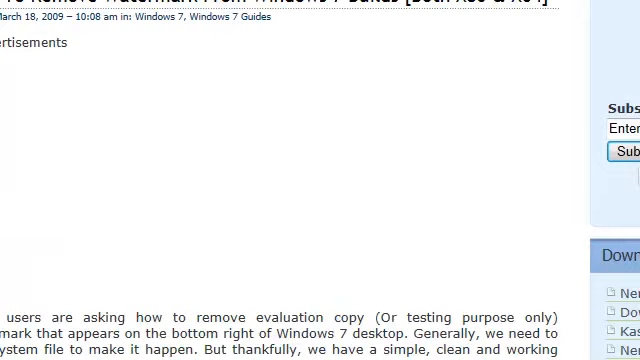
# - Scroll the intowindows watermark article down to the Procedure section's patch steps
pyautogui.scroll(-3)
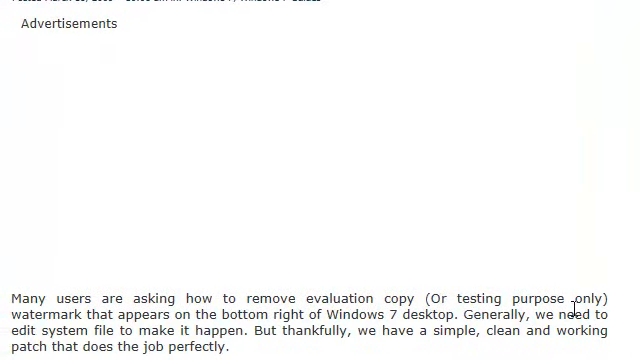
pyautogui.moveTo(537, 281)
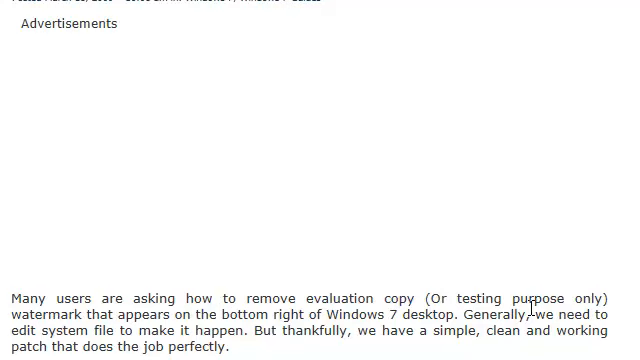
pyautogui.scroll(-3)
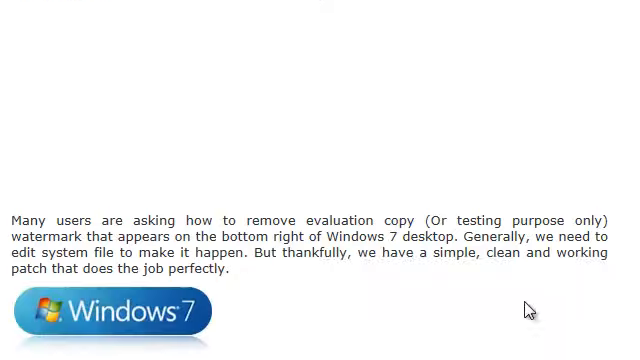
pyautogui.scroll(-3)
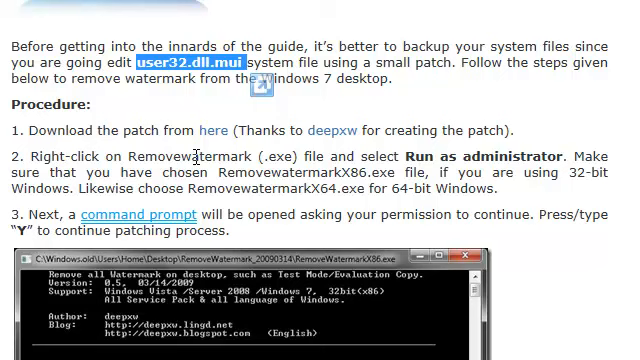
pyautogui.moveTo(178, 95)
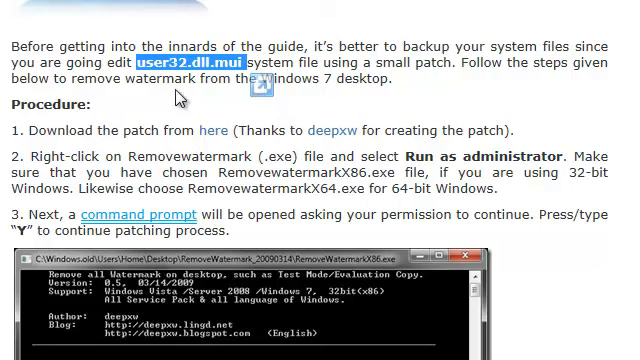
pyautogui.moveTo(163, 110)
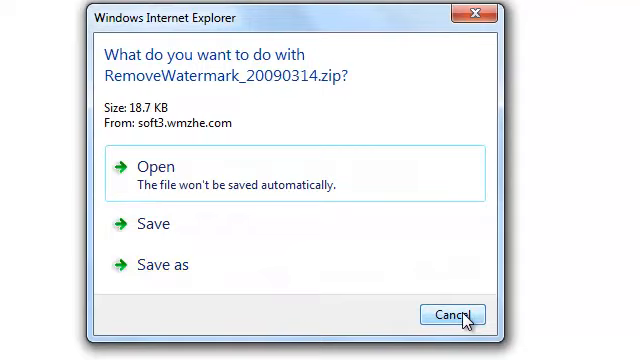
# - Cancel the RemoveWatermark_20090314.zip download prompt without saving the file
pyautogui.click(453, 315)
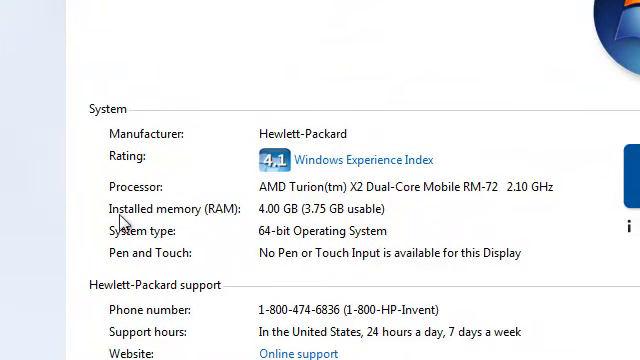
pyautogui.moveTo(360, 250)
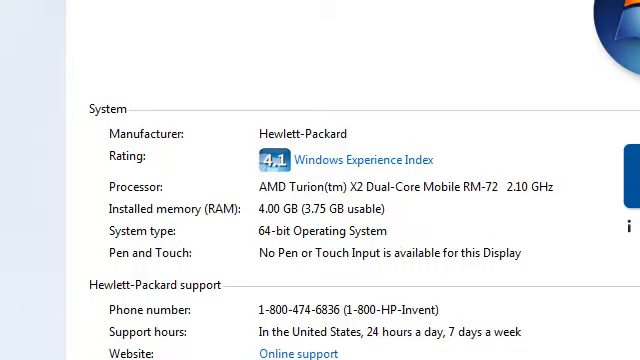
pyautogui.moveTo(295, 242)
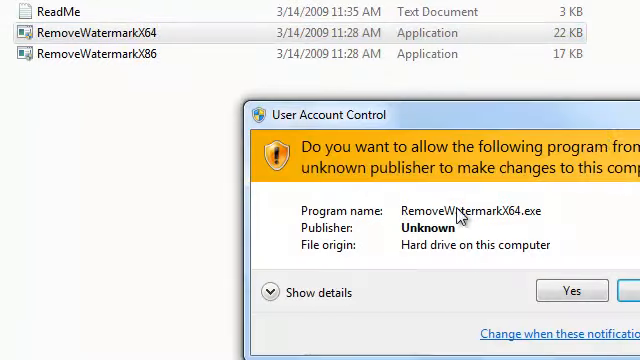
# - Approve RemoveWatermarkX64.exe's admin prompt and answer Y to apply the patch
pyautogui.click(572, 291)
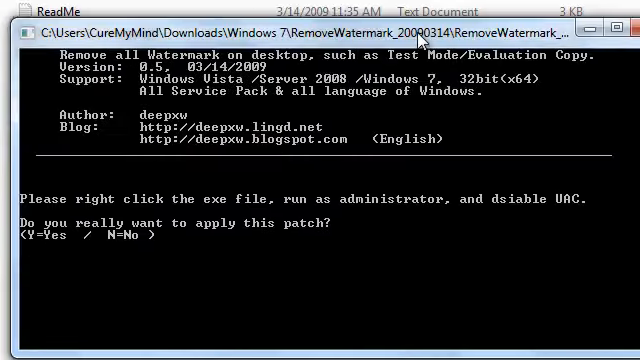
pyautogui.write('y')
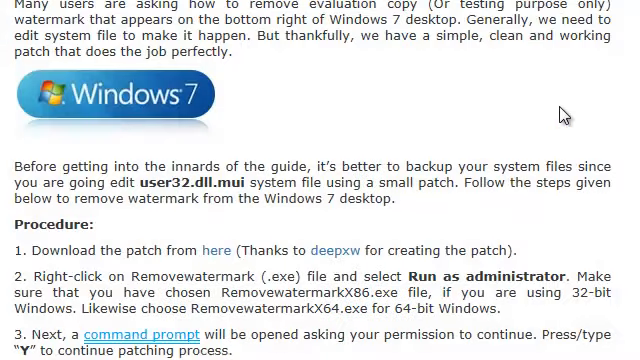
# - Scroll past step 4 to the article's mcbuilder.exe fallback instructions
pyautogui.scroll(-3)
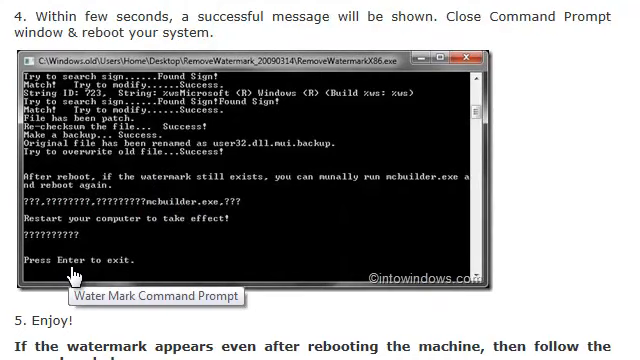
pyautogui.scroll(-3)
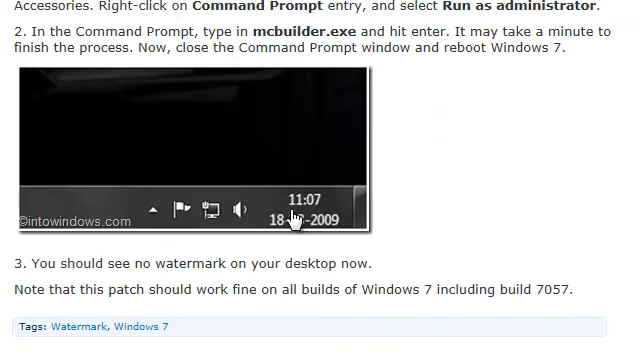
pyautogui.moveTo(470, 272)
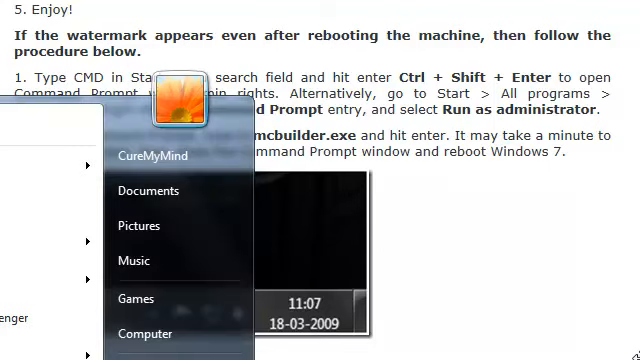
# - Search the Start menu for cmd and approve Command Processor's admin permission request
pyautogui.scroll(-3)
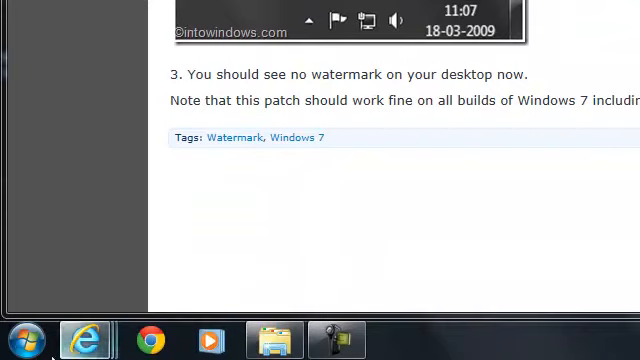
pyautogui.click(20, 341)
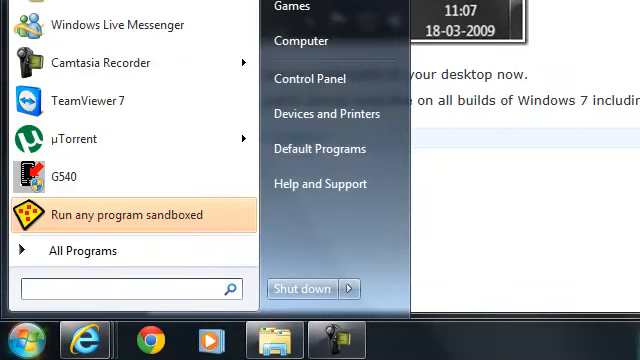
pyautogui.write('cmd')
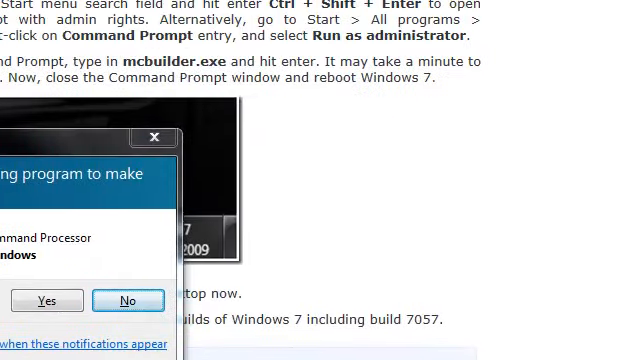
pyautogui.click(46, 299)
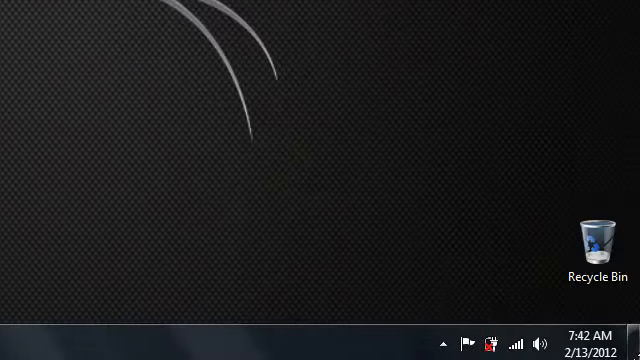
pyautogui.moveTo(335, 78)
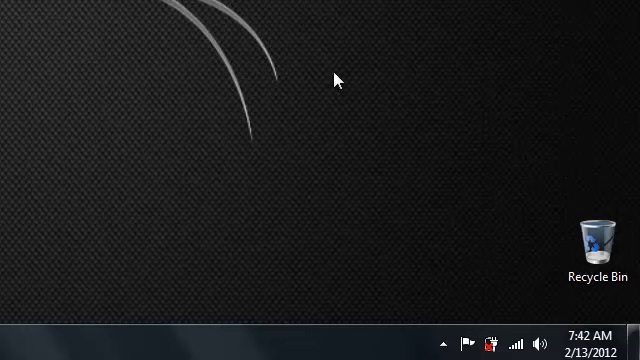